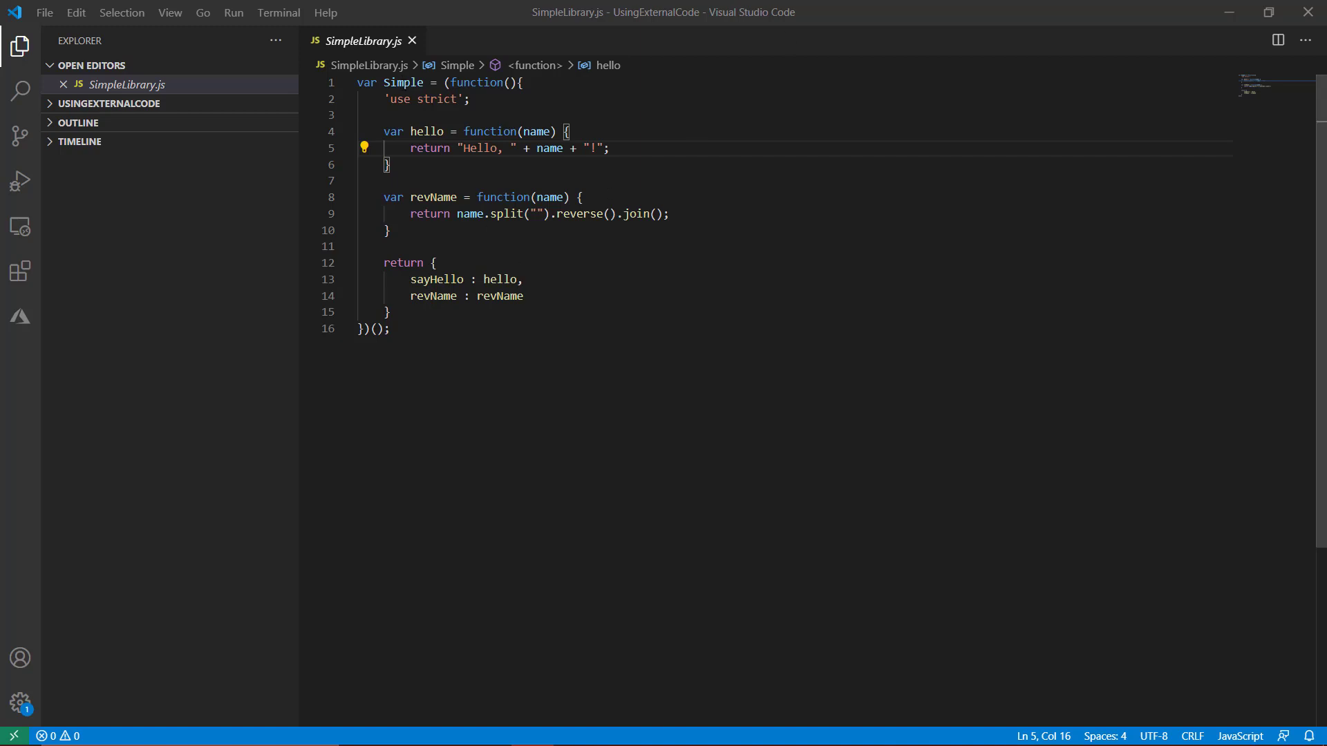
- Review the greeting code in SimpleLibrary.js, highlighting the hello function declaration
double_click(402, 81)
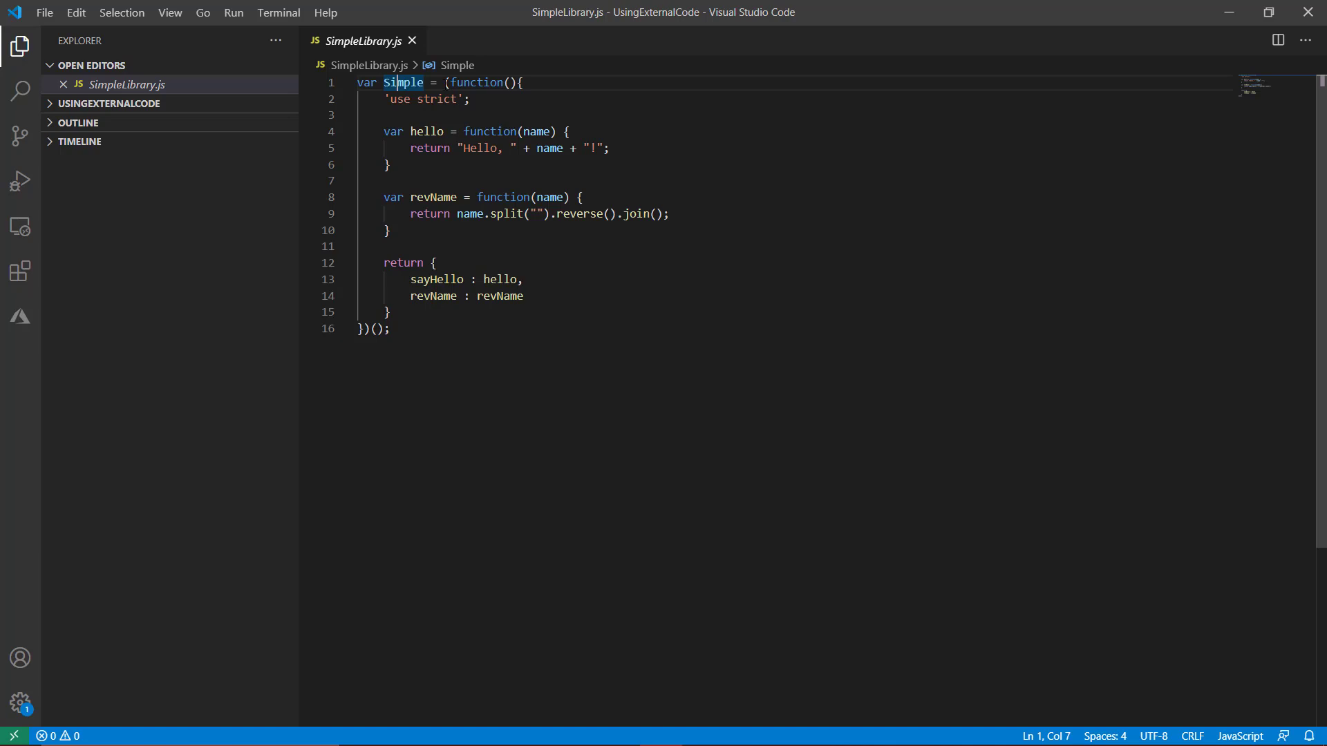
key("ctrl+a")
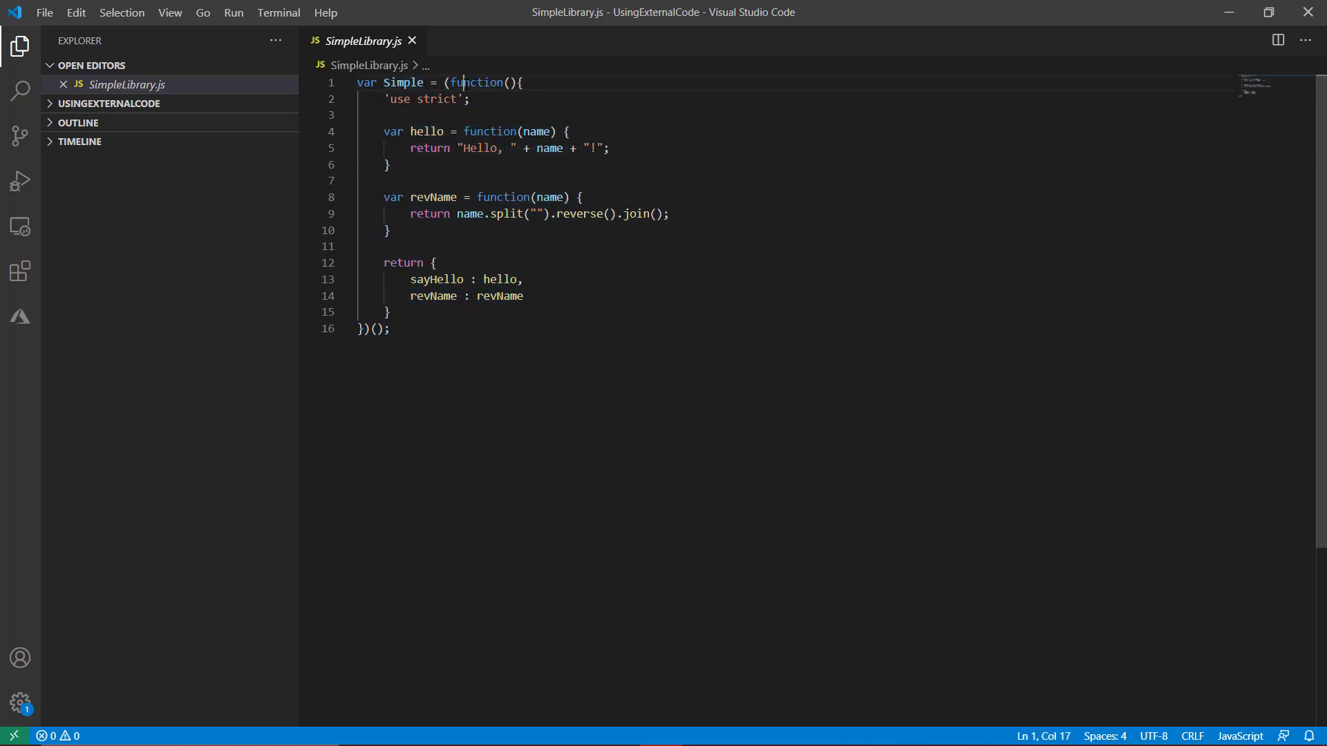
left_click(421, 131)
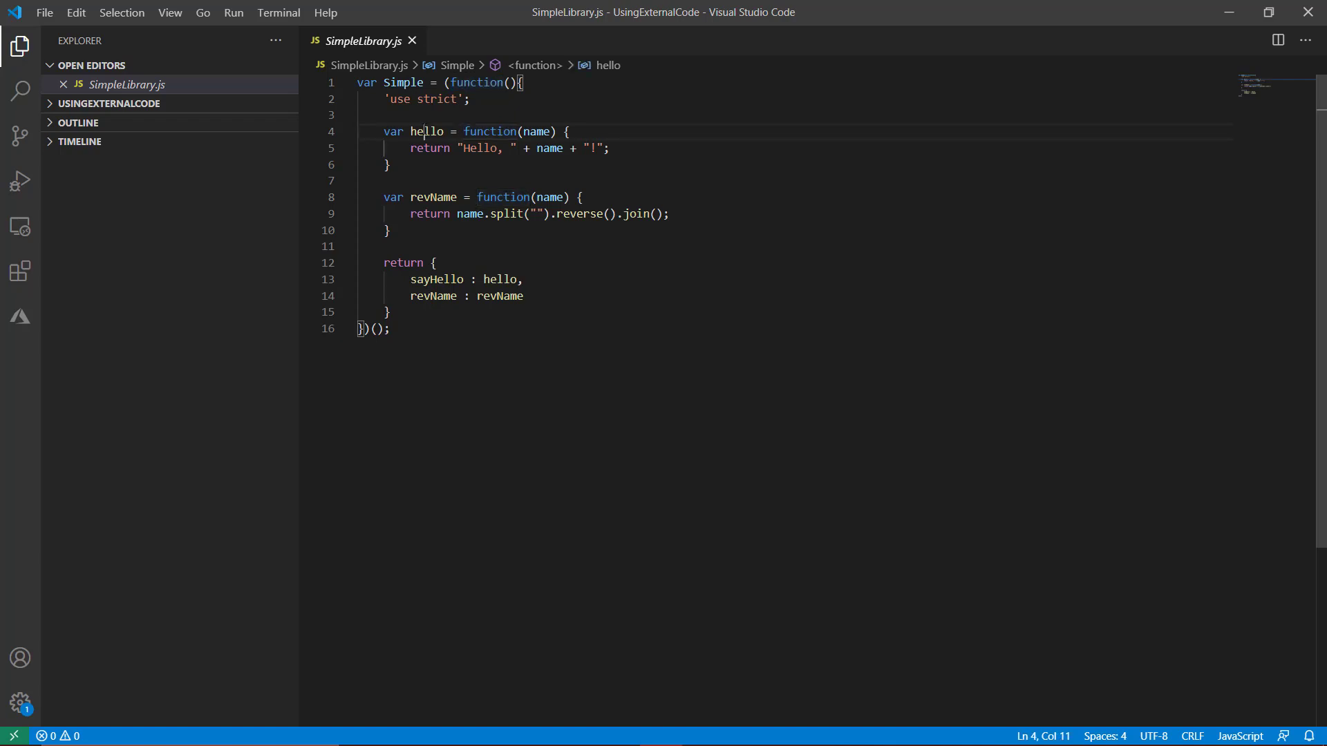
double_click(427, 131)
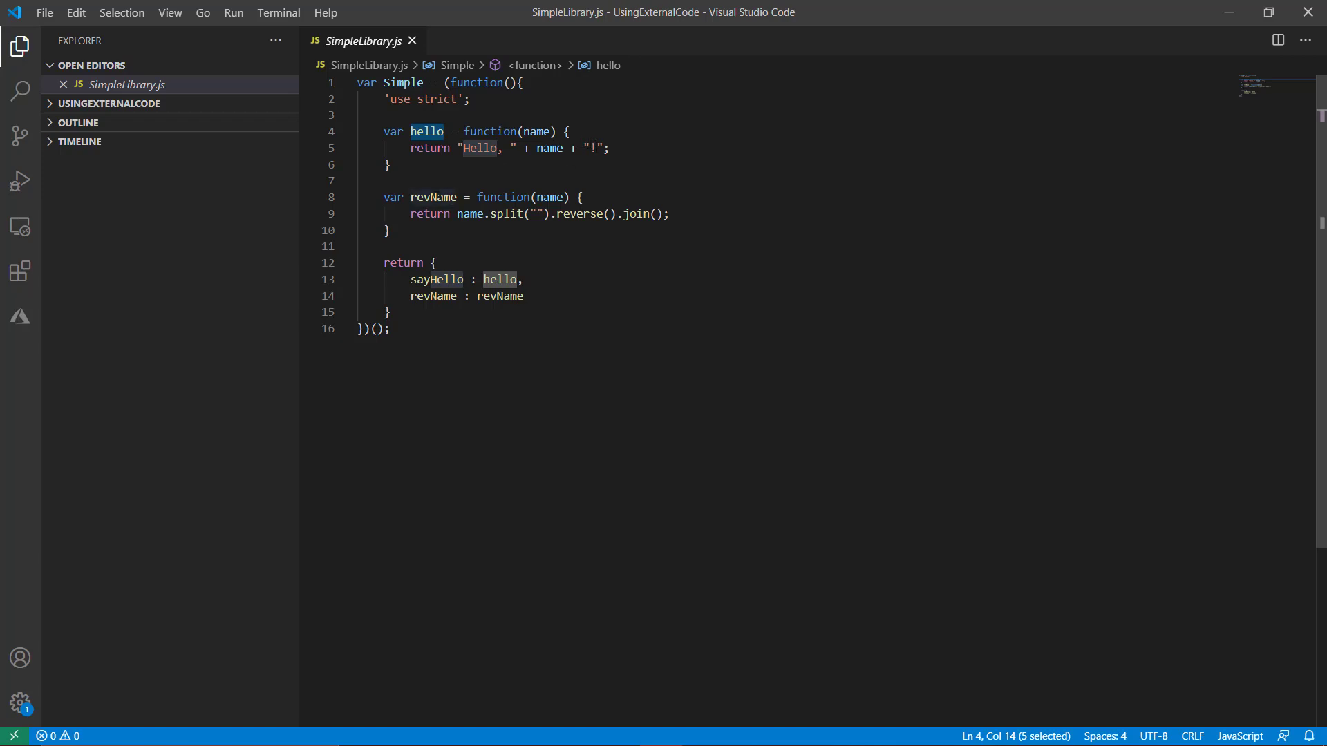
- Highlight the reverse call inside revName and the Simple module name
left_click(451, 213)
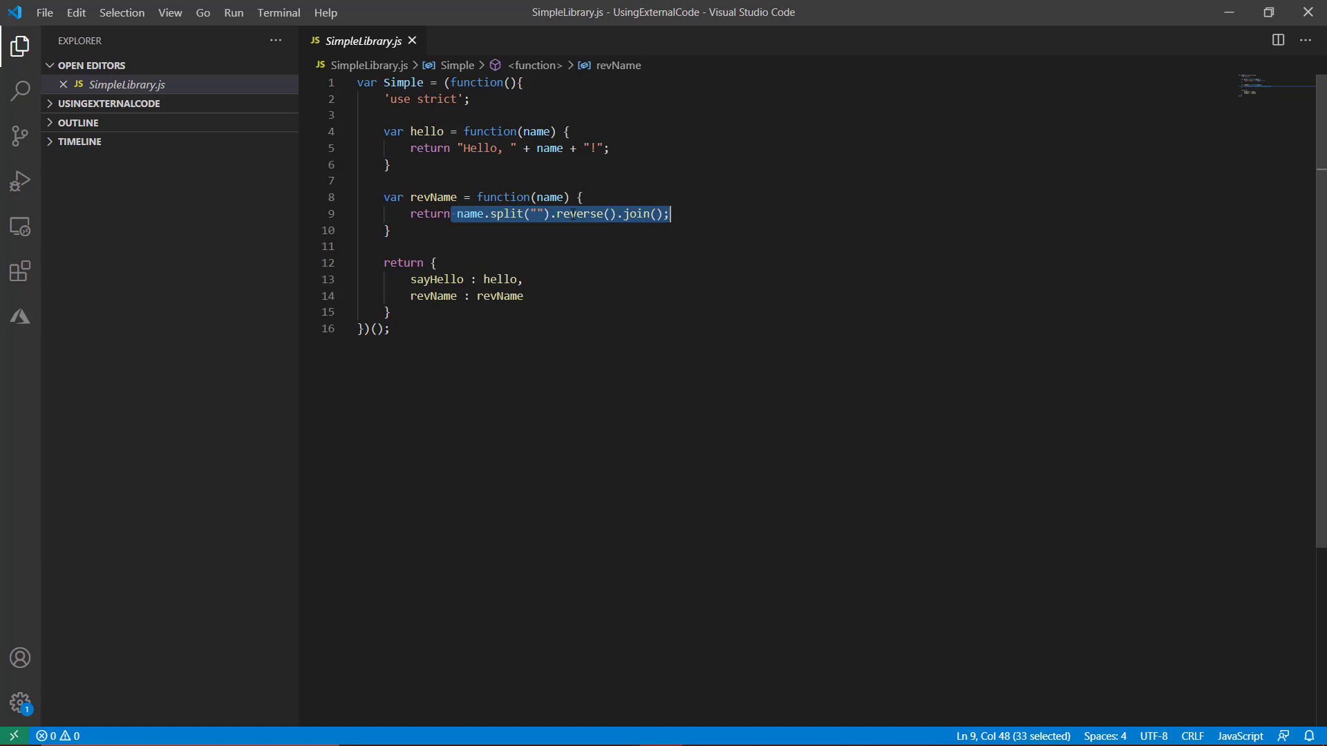
double_click(579, 213)
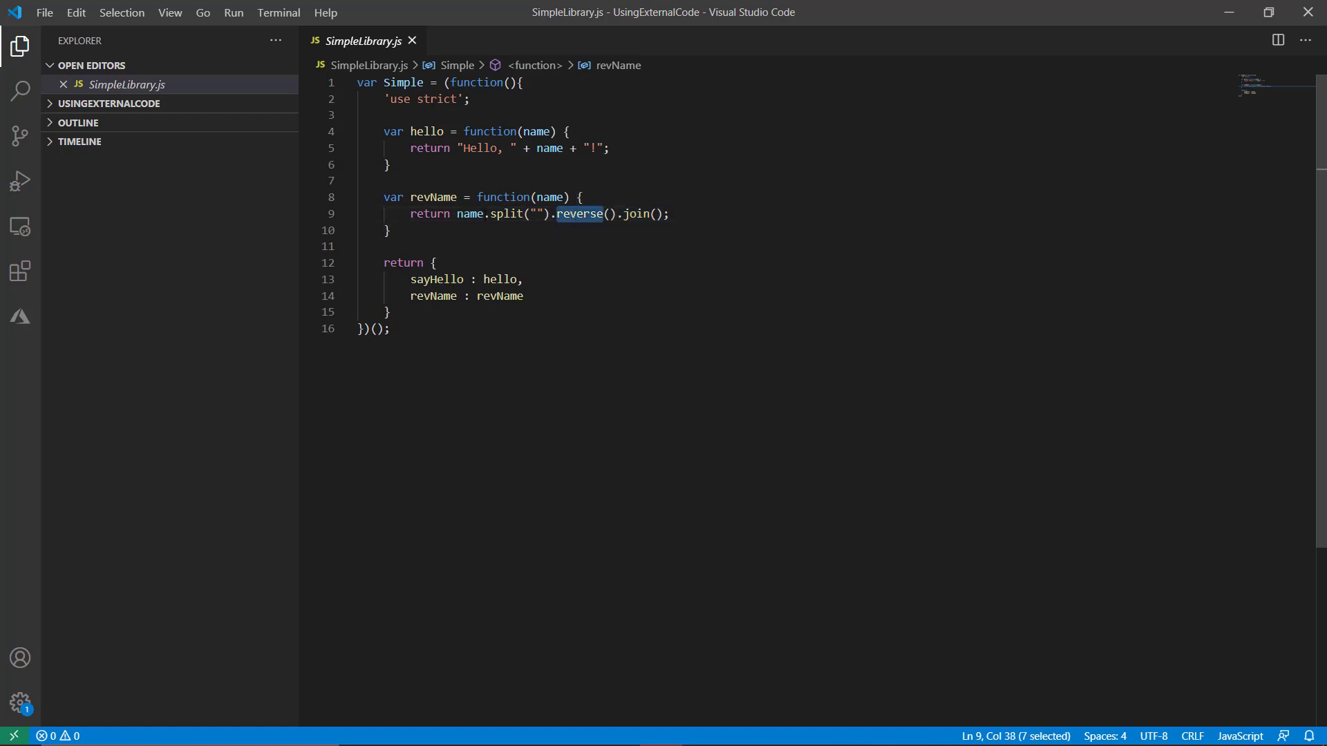
left_click(383, 263)
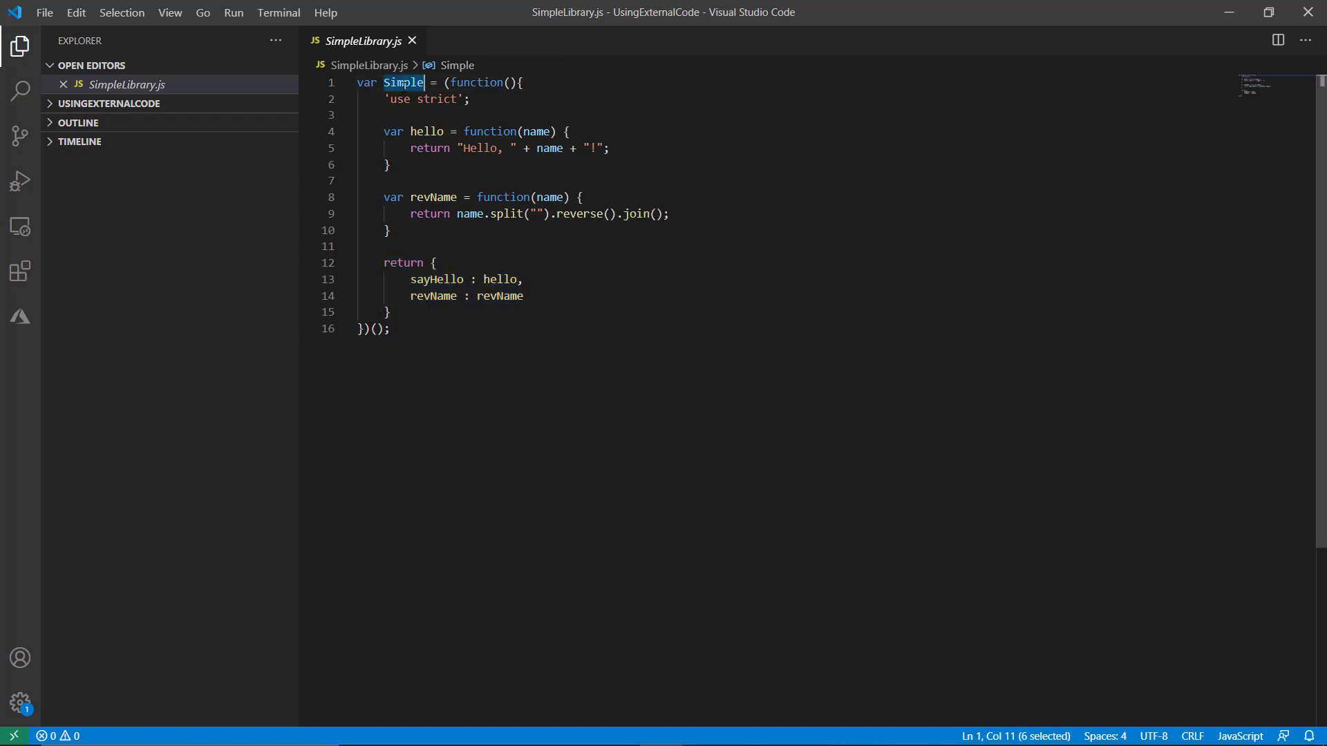
mouse_move(402, 81)
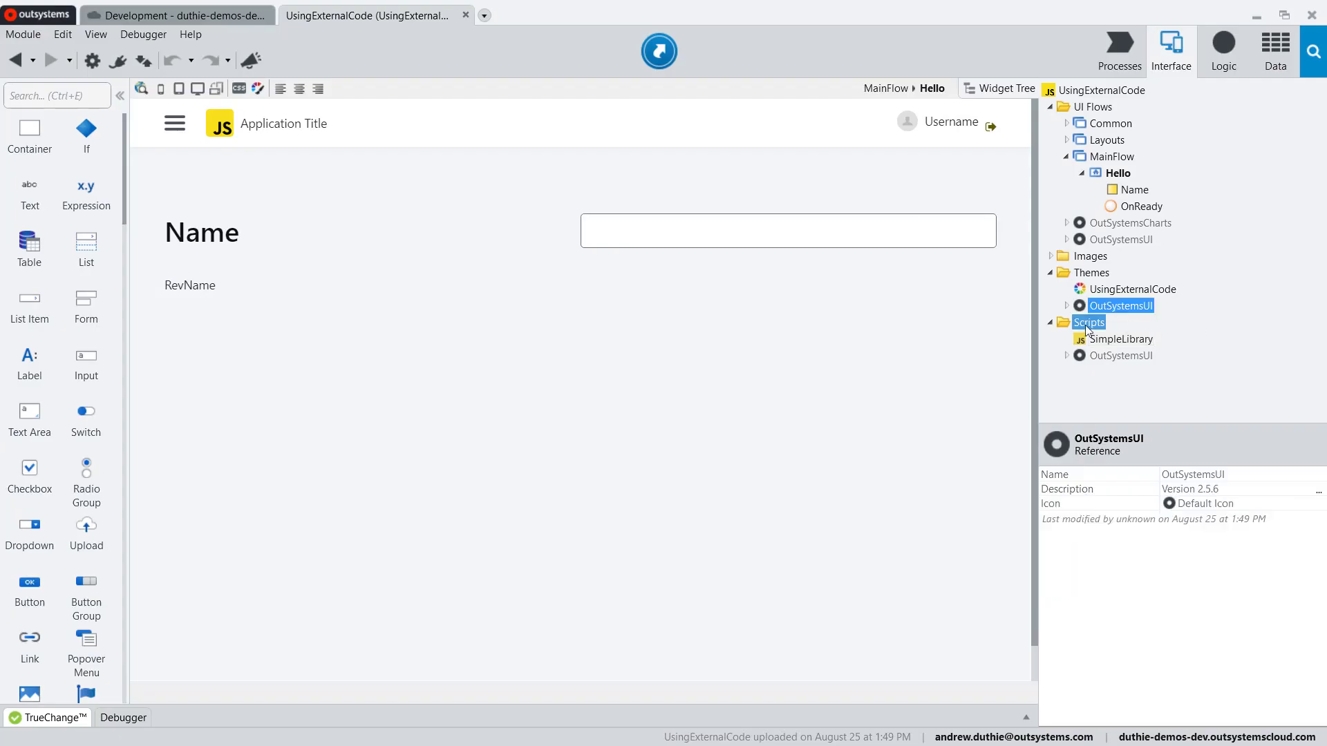
- Inspect the imported SimpleLibrary script's JavaScript, then the Hello screen's Required Scripts
right_click(1089, 322)
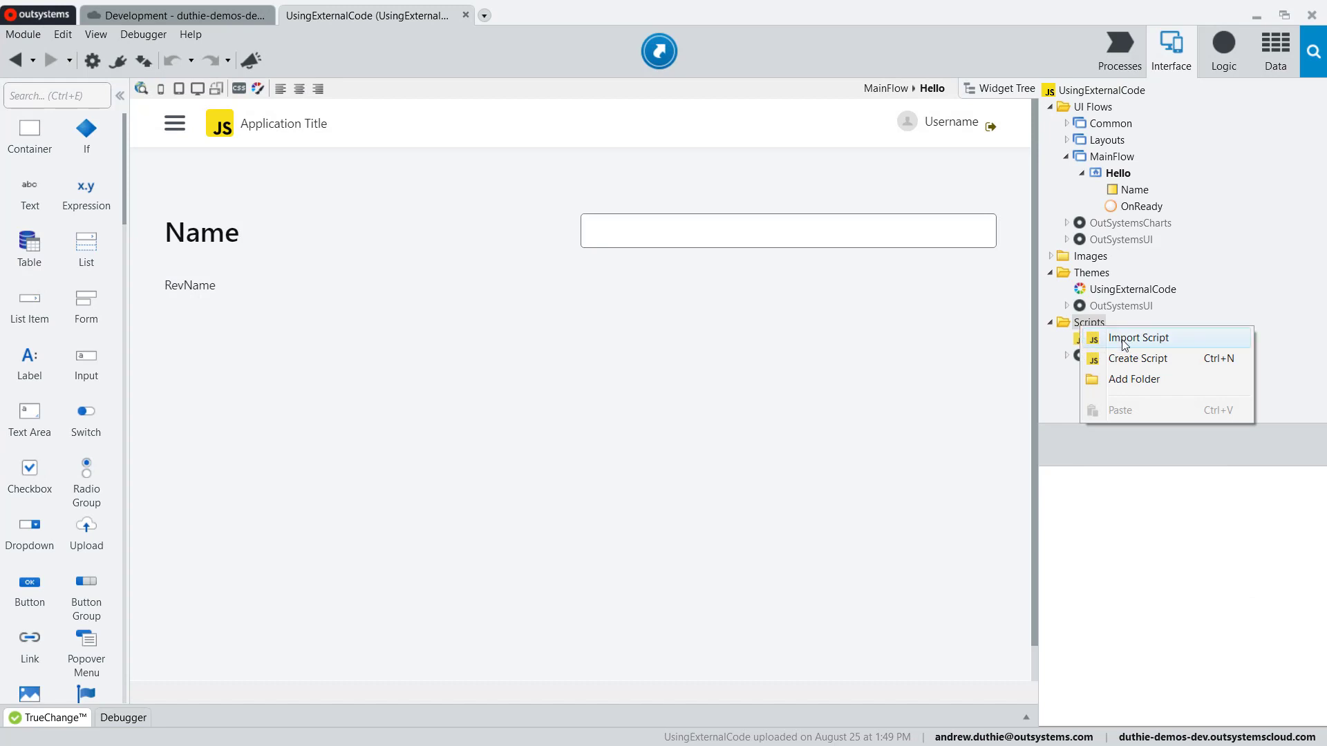
left_click(1138, 338)
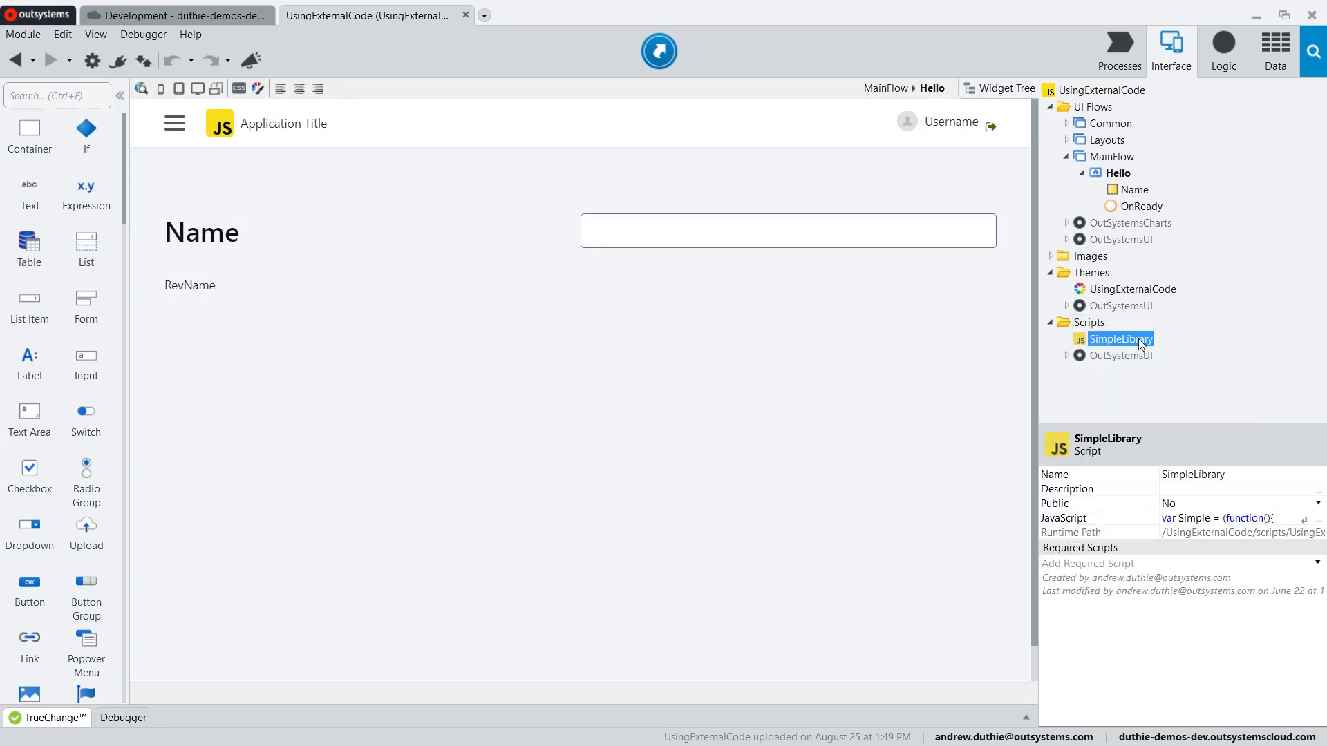
mouse_move(1069, 518)
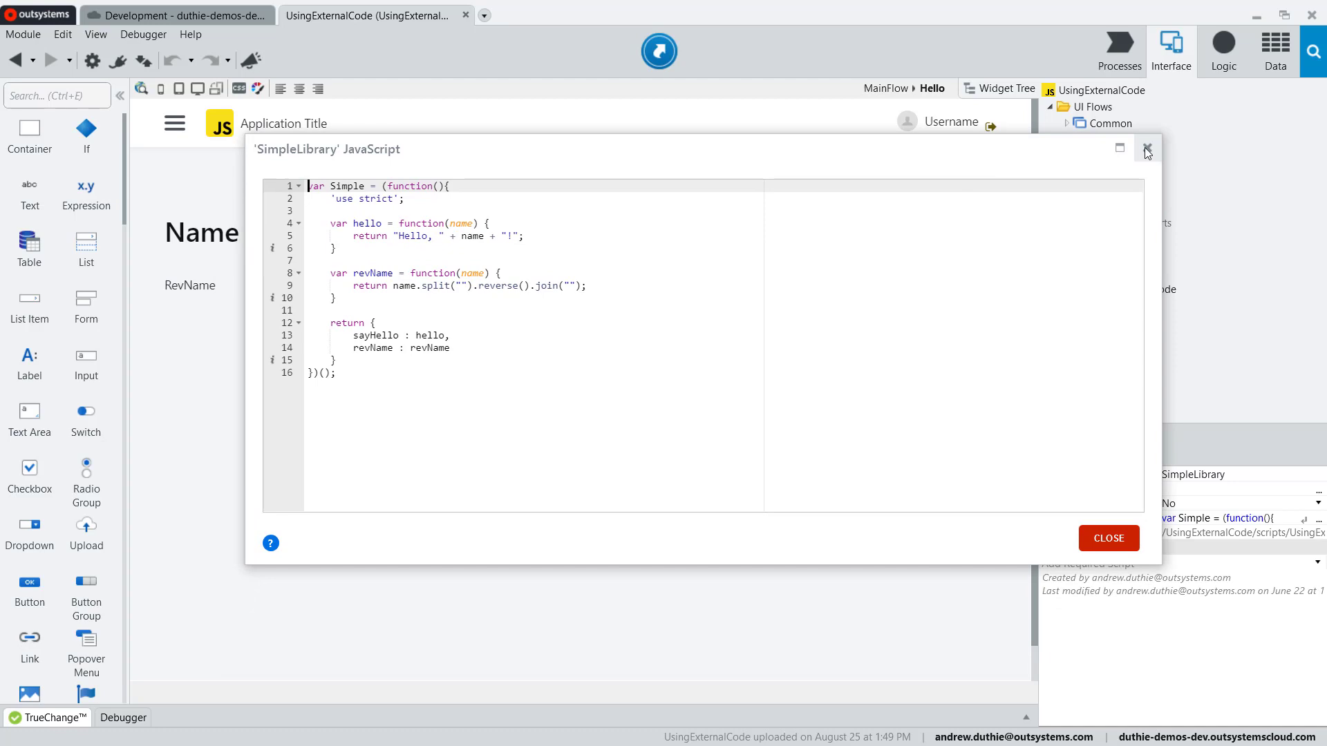
left_click(1107, 538)
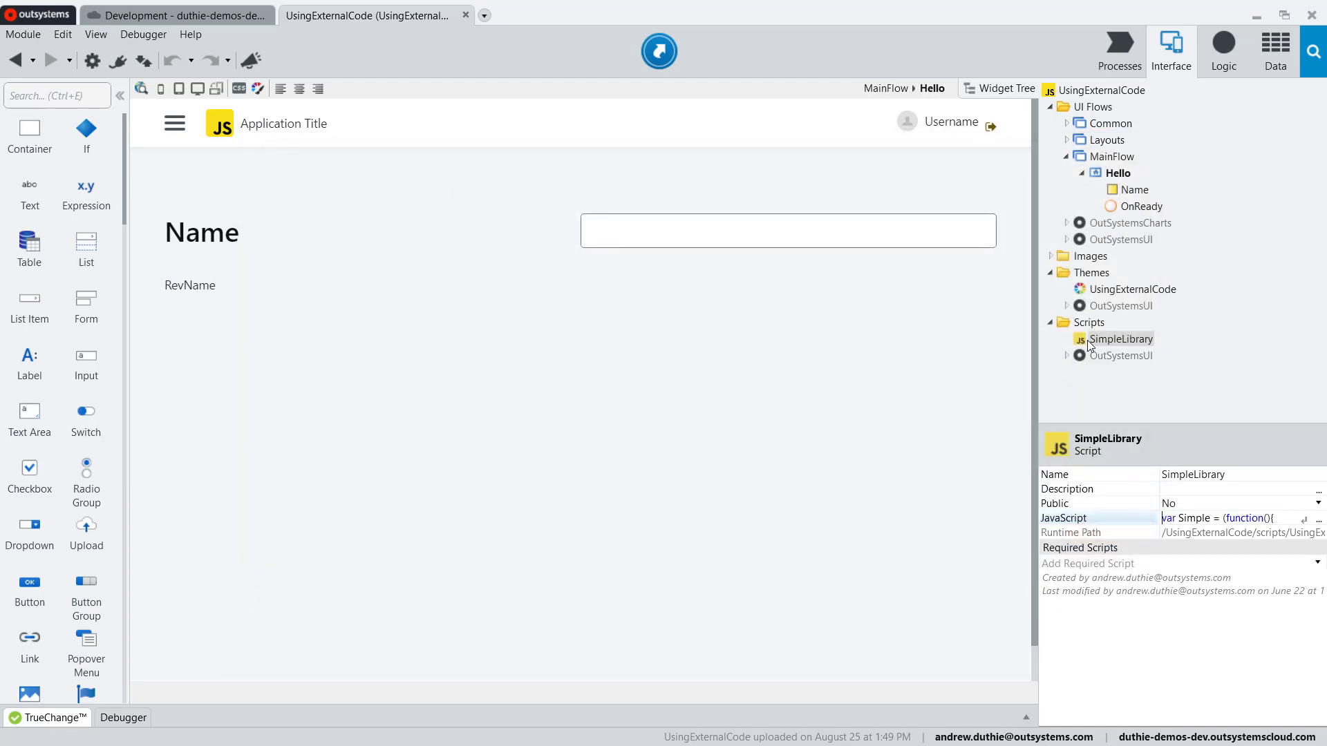
left_click(1118, 174)
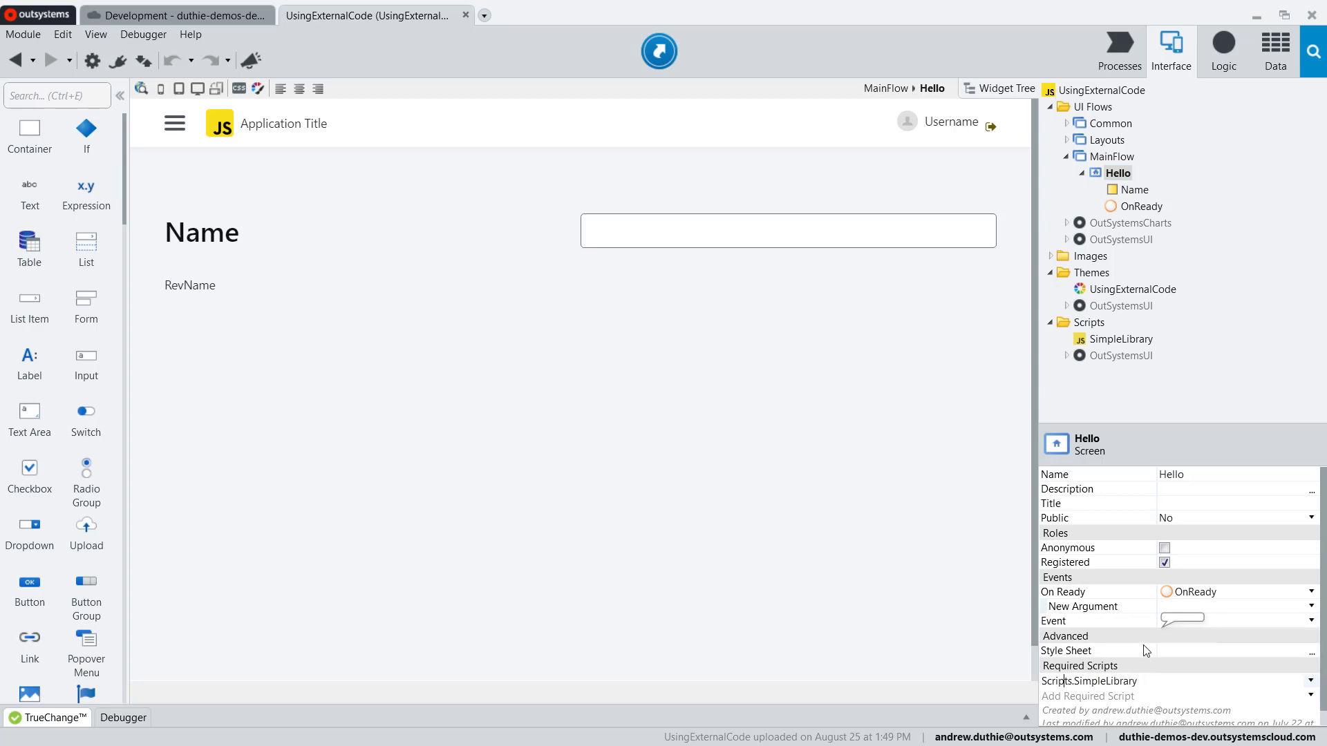
- Inspect the Name local variable and the NamePH expression's SayHello(Name) value
left_click(1088, 322)
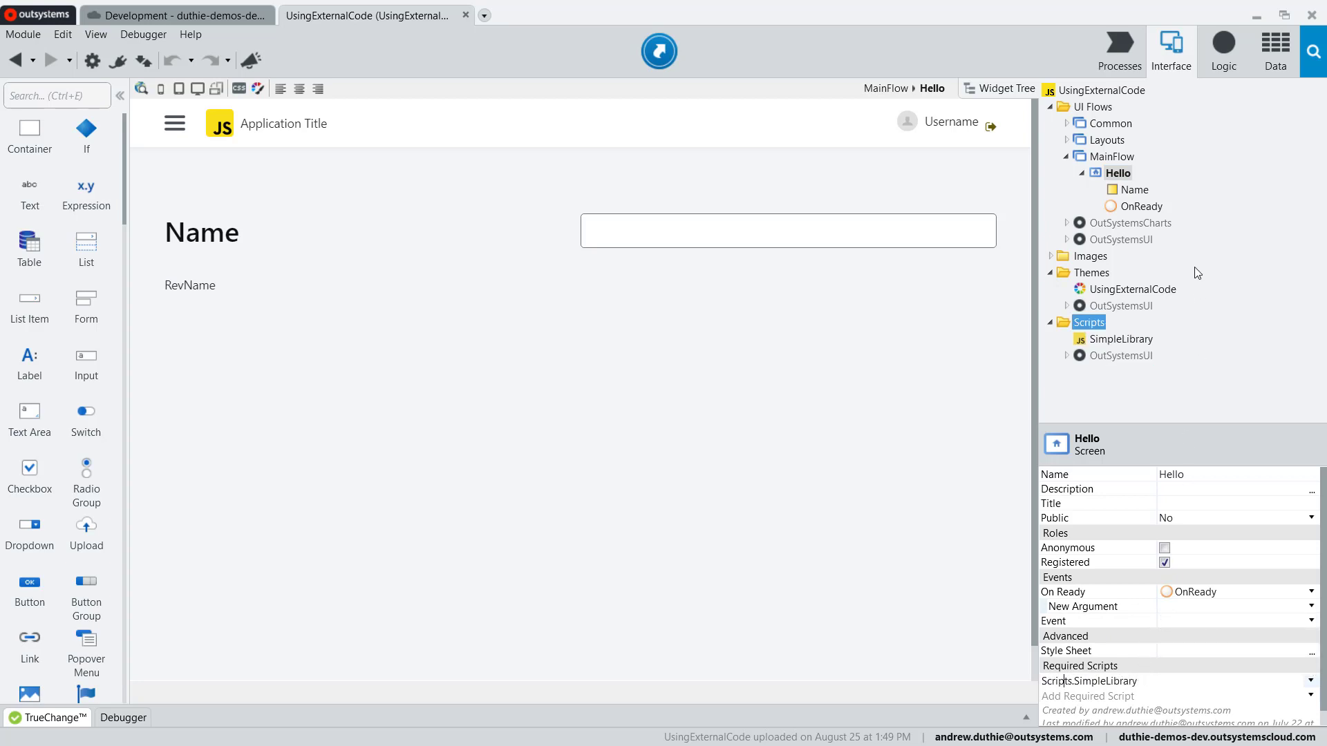
left_click(1133, 189)
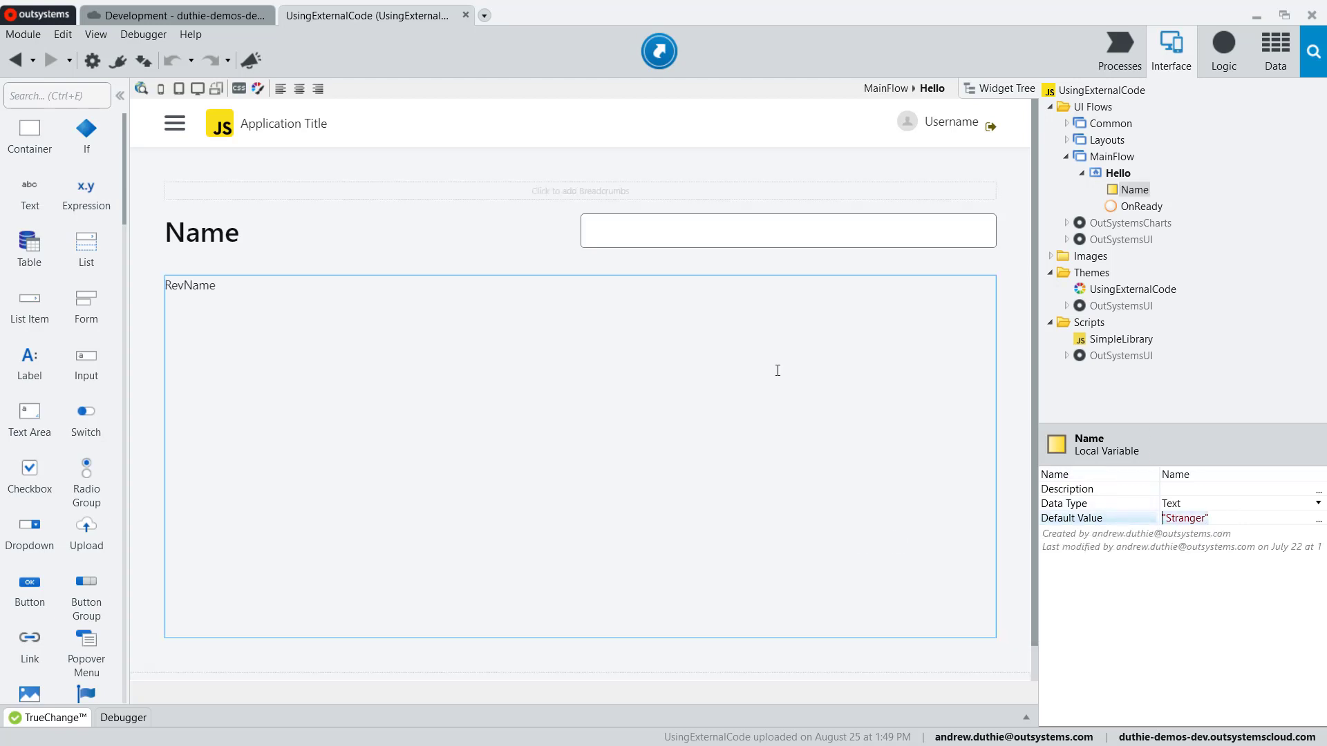
left_click(202, 232)
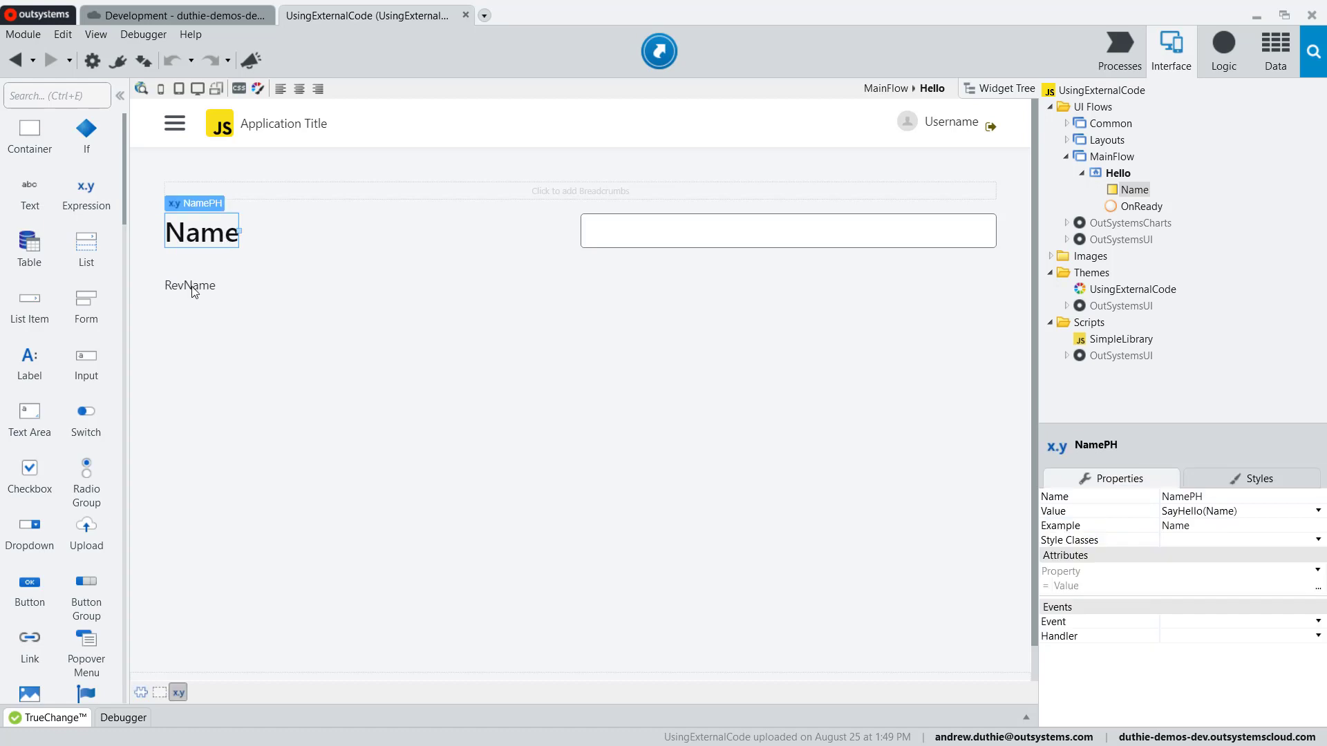
left_click(190, 285)
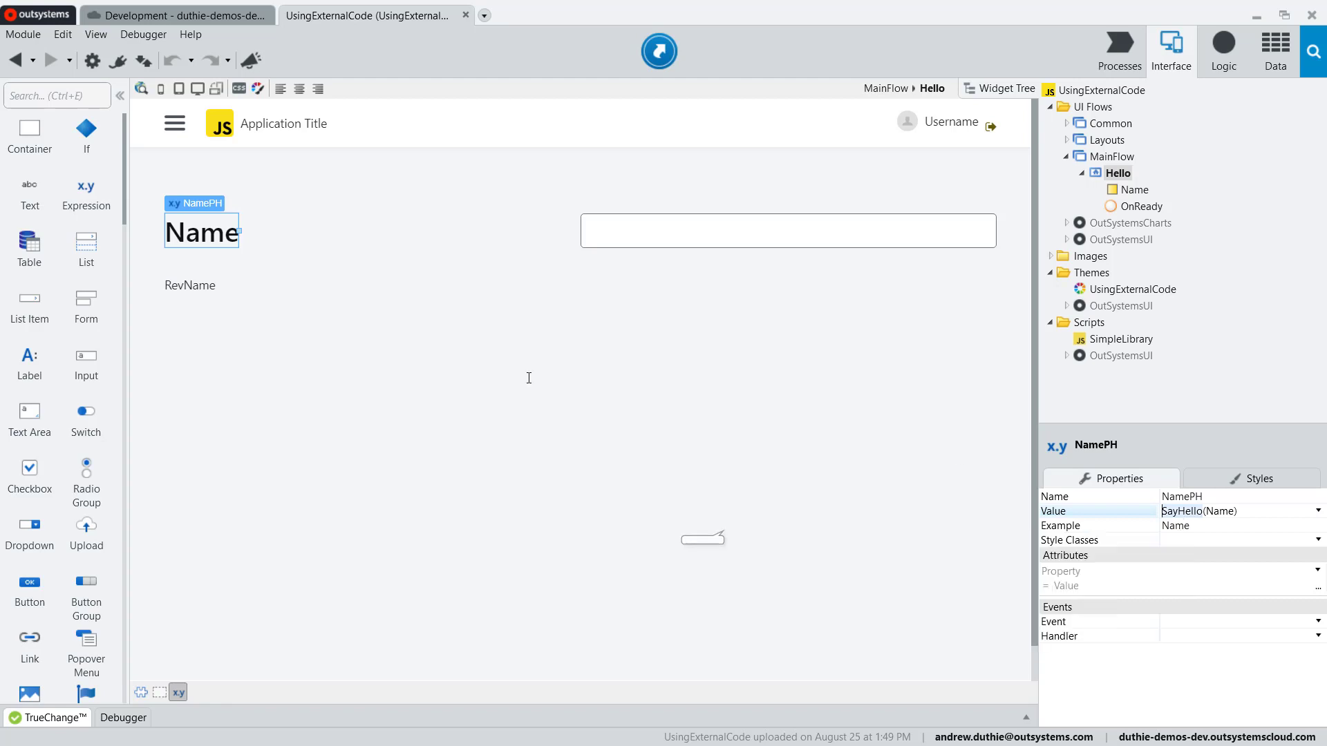
- Inspect the RevNamePH expression and its ReverseMe(Name) value formula
left_click(189, 284)
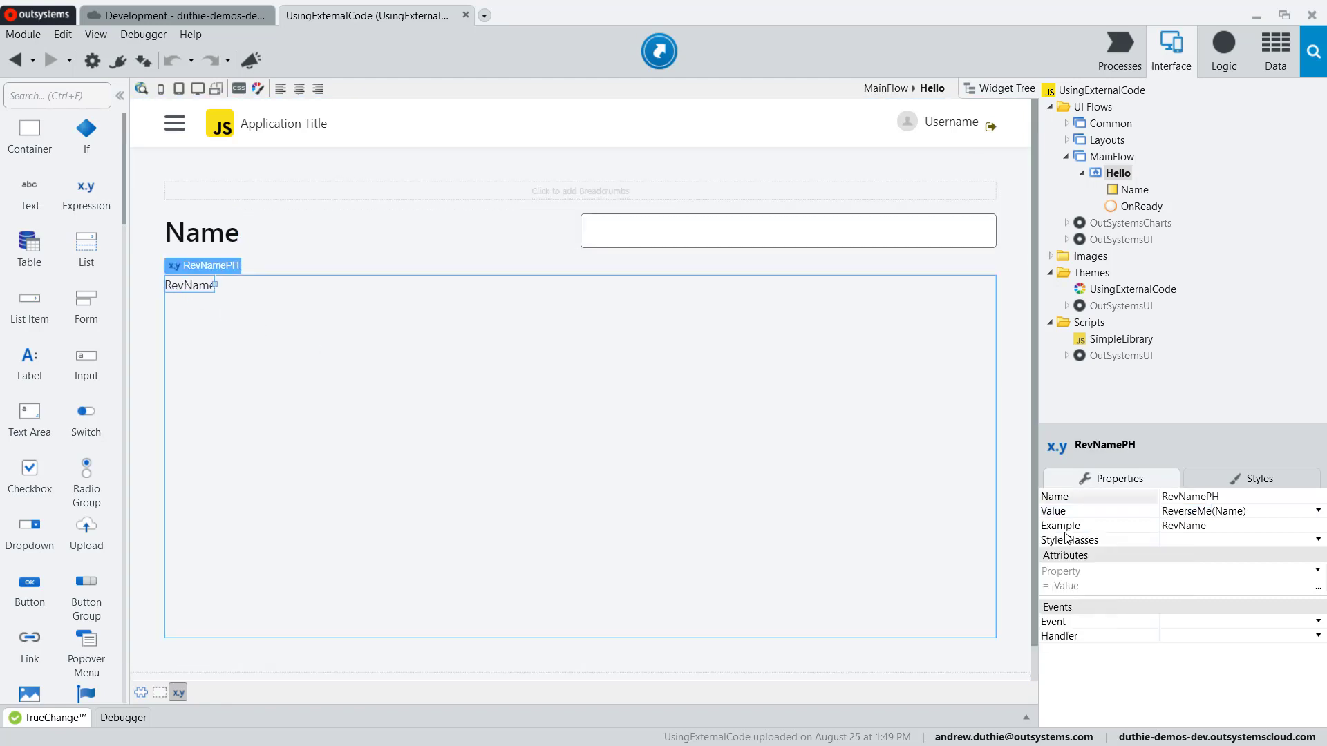
left_click(1201, 510)
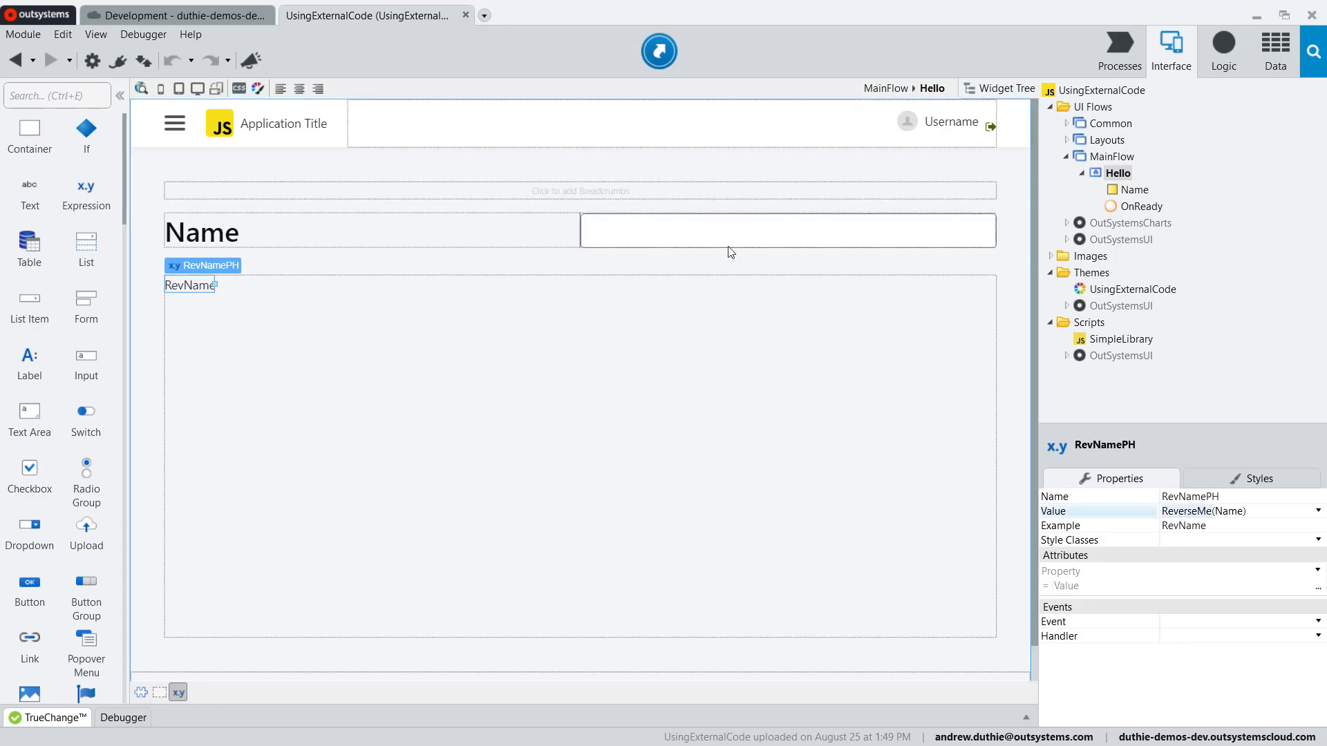
left_click(1221, 49)
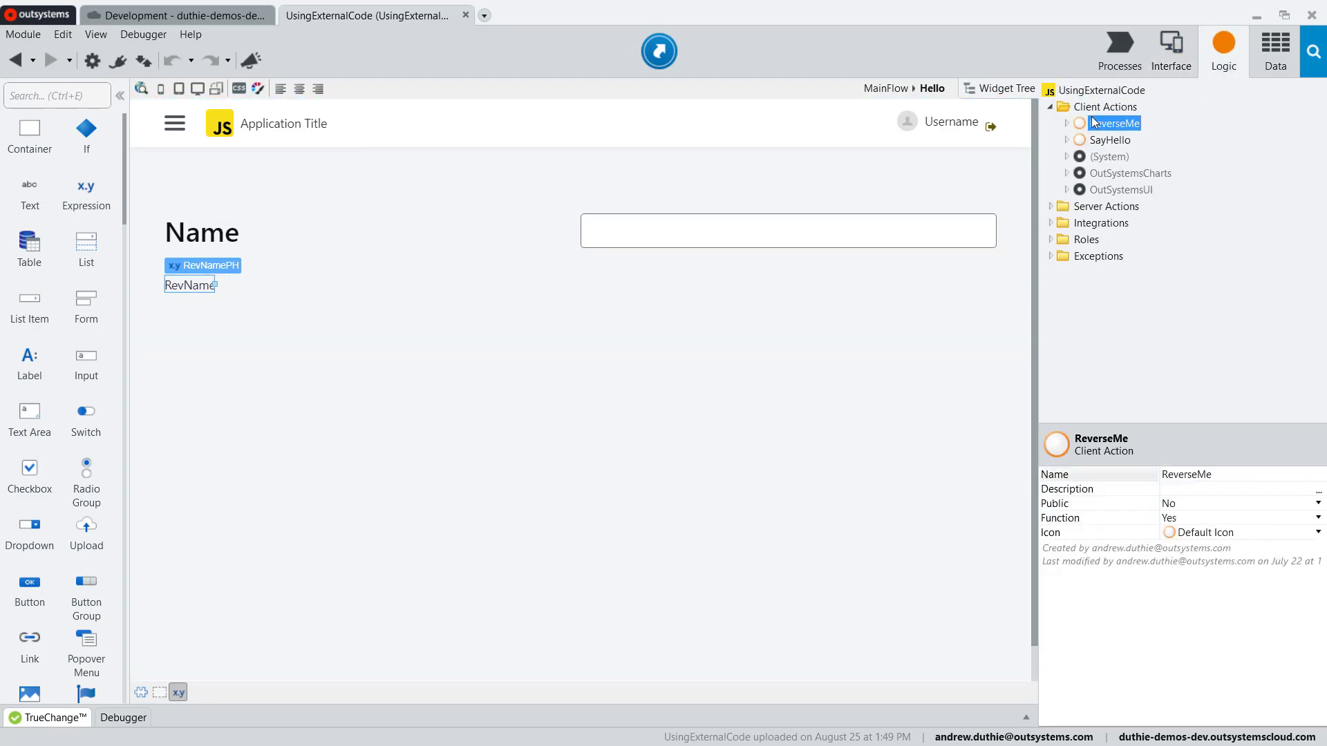
left_click(1110, 139)
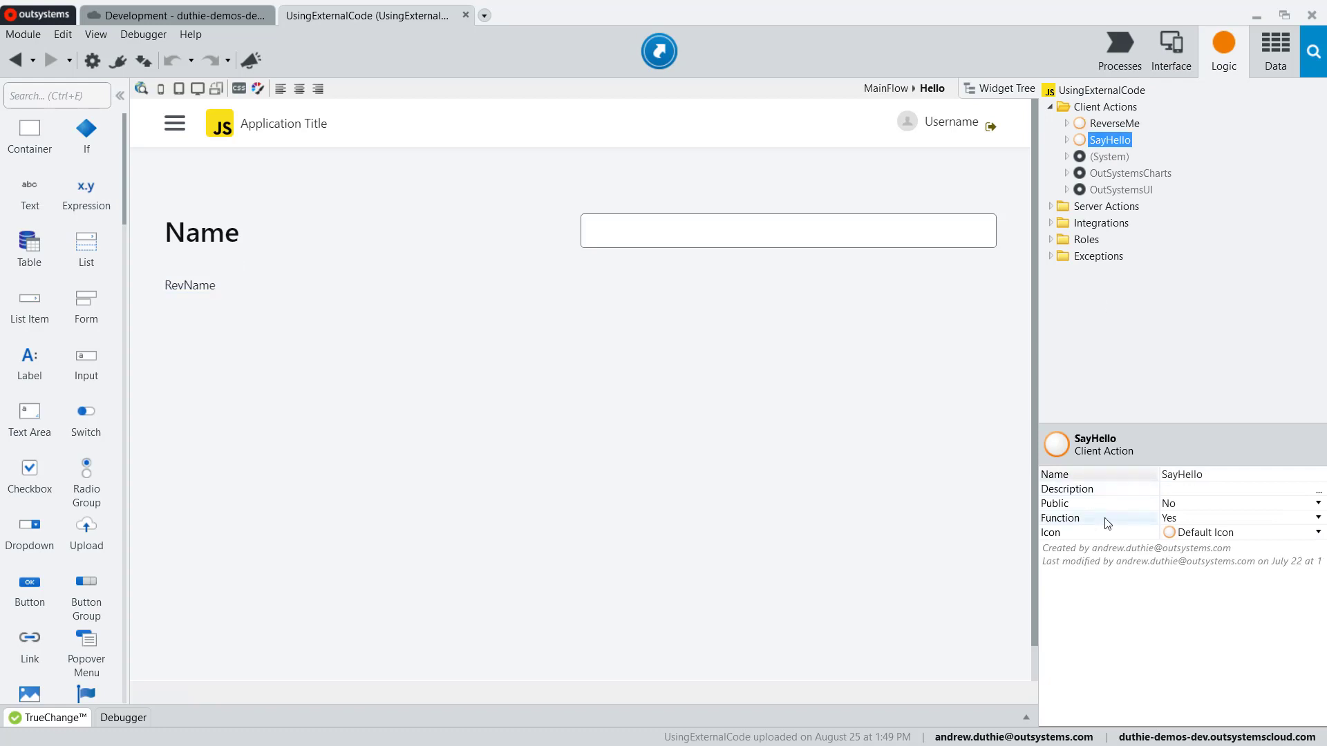
left_click(1114, 123)
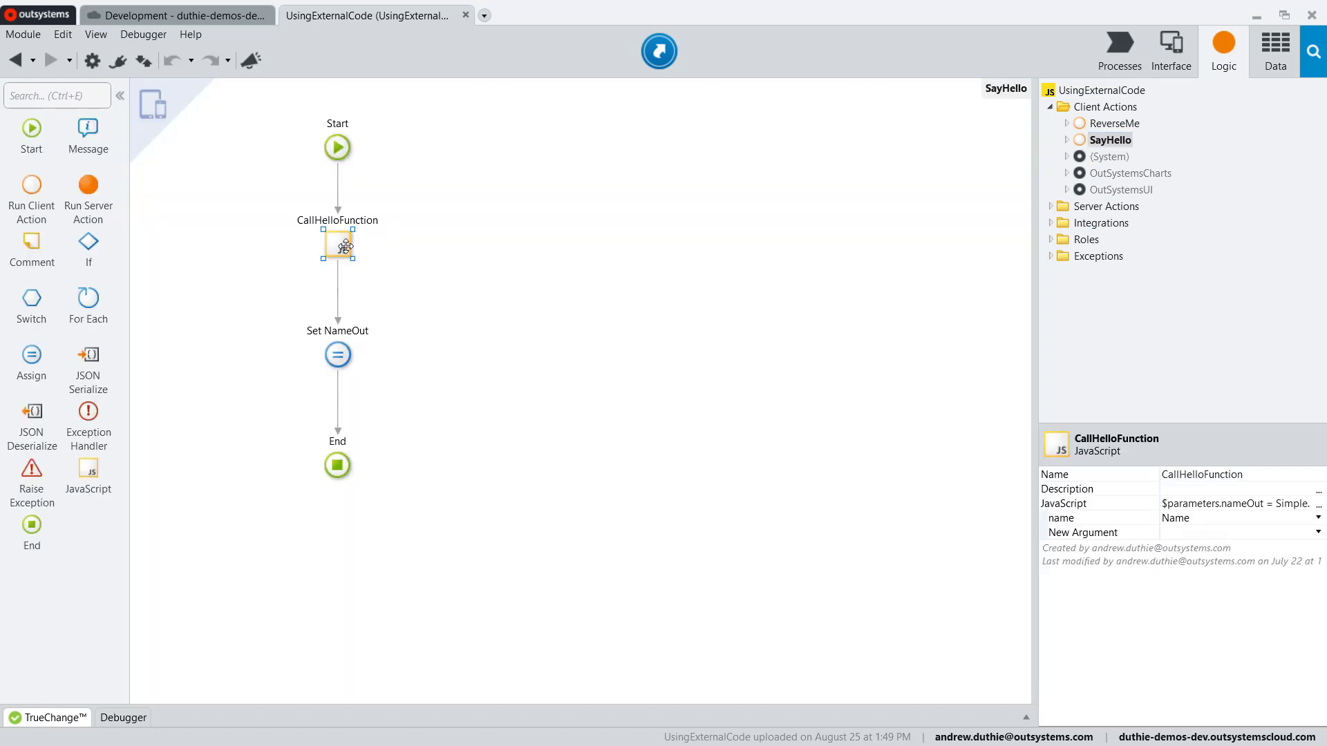
double_click(337, 245)
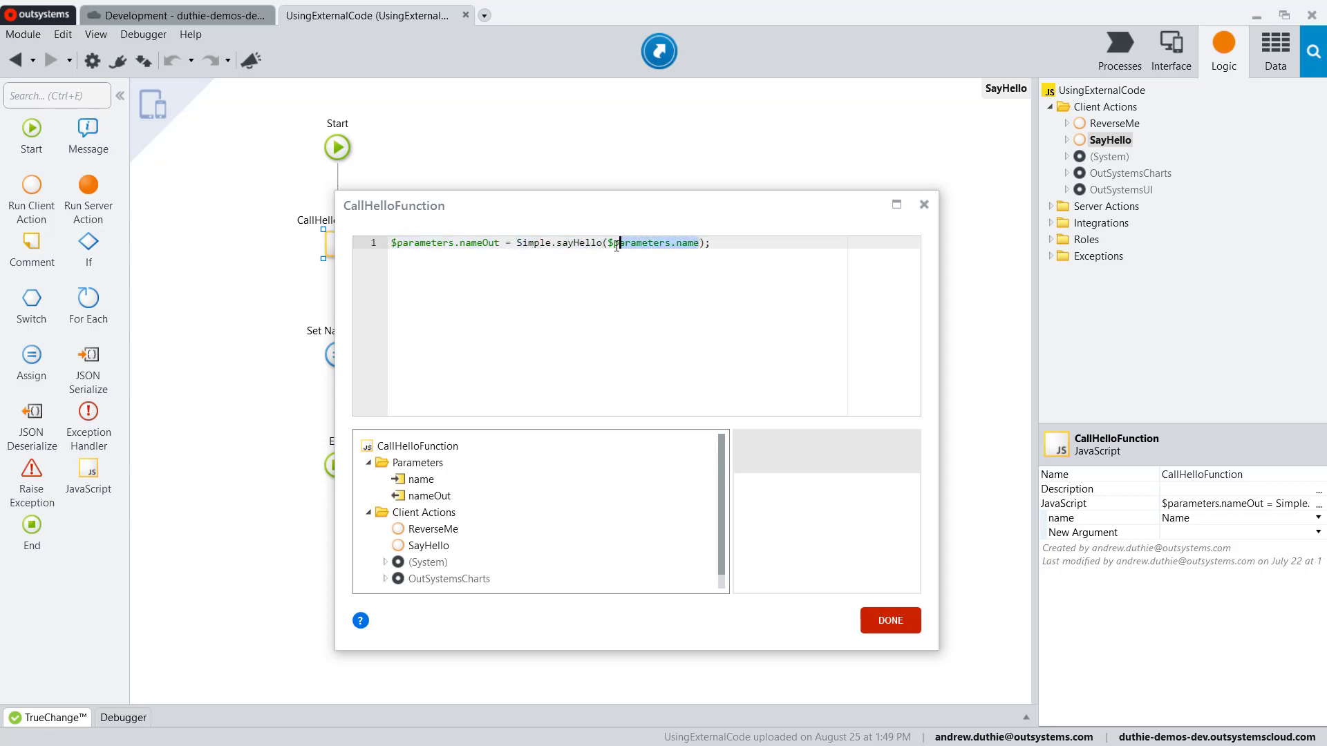
left_click(421, 480)
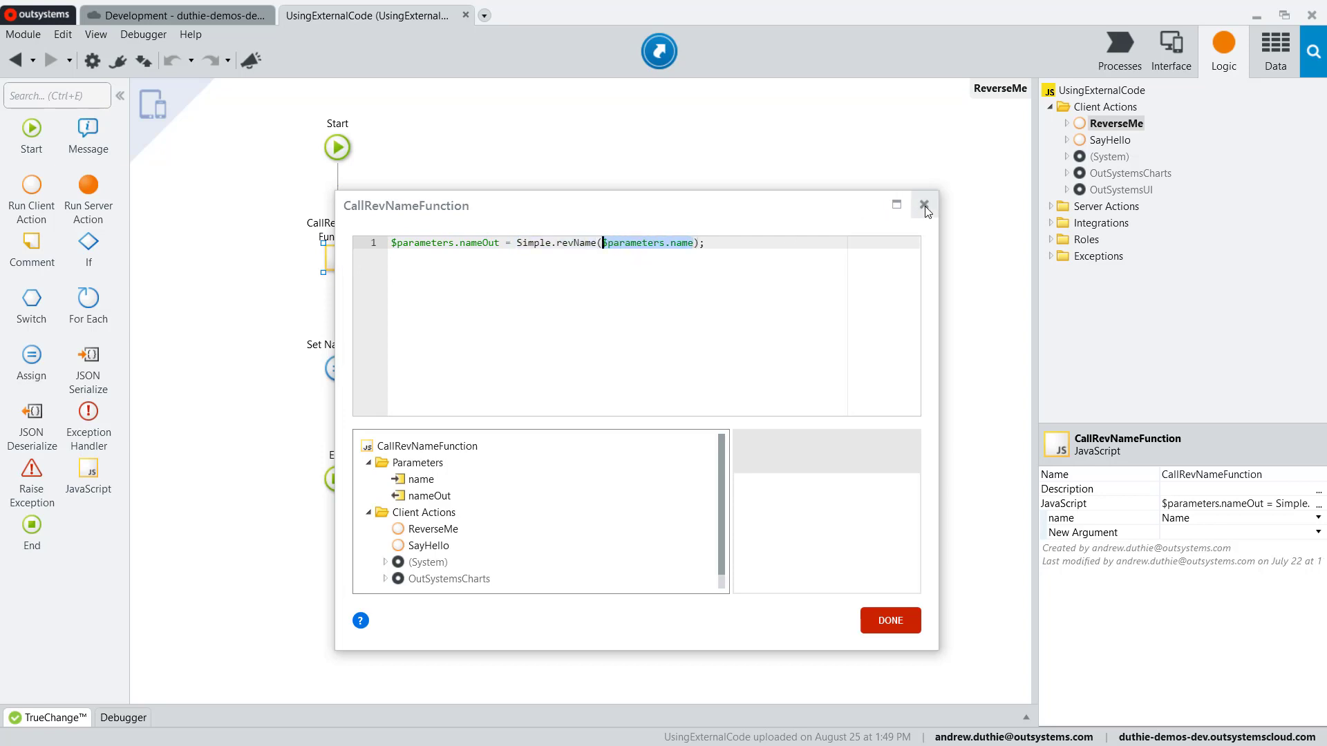
left_click(925, 206)
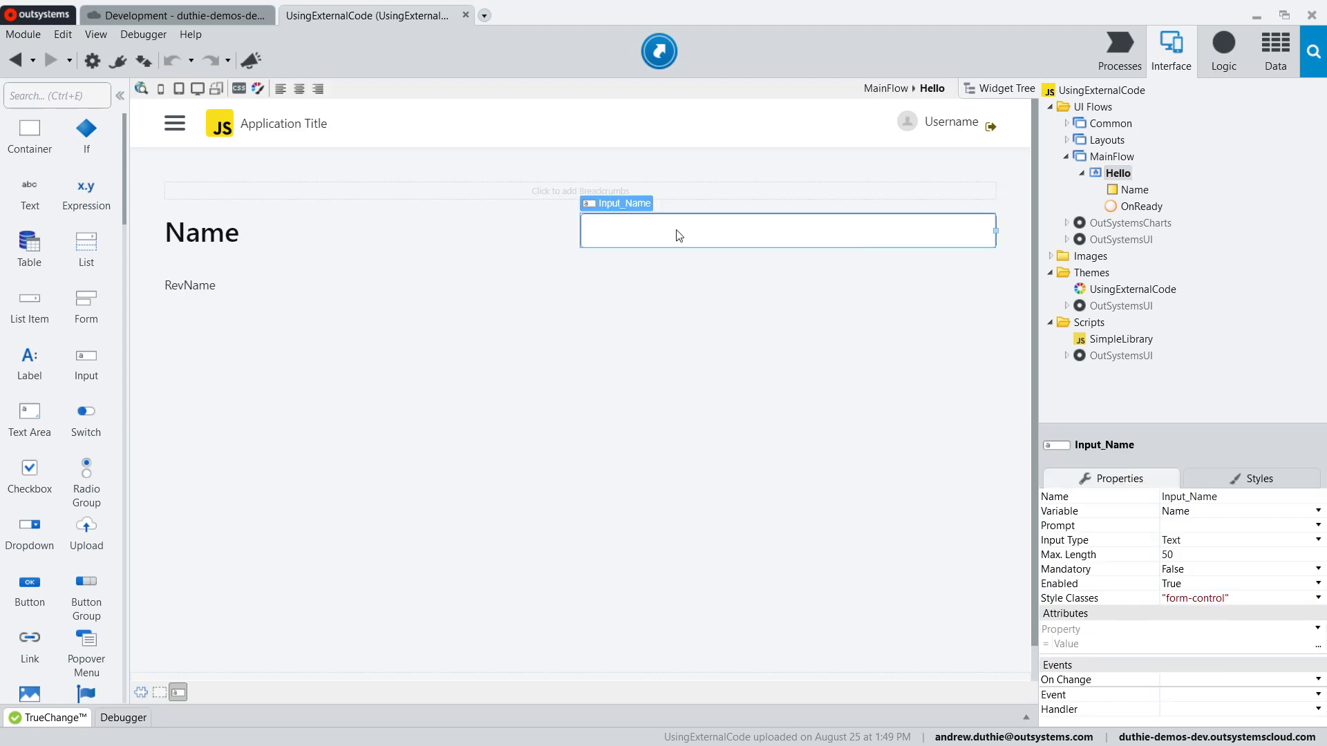
- Select the Input_Name widget on the Hello screen before publishing
left_click(1211, 512)
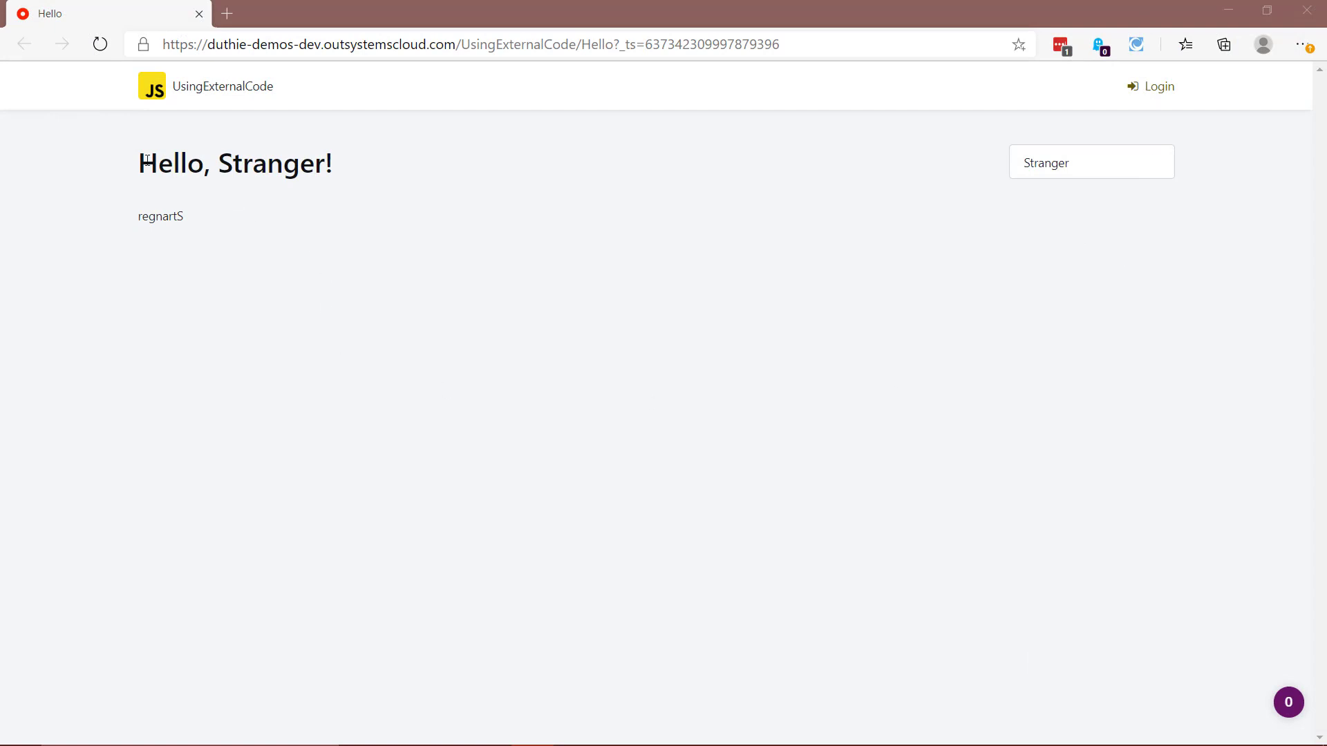
- Replace the name with Andrew so the page greets Hello, Andrew! and shows werdnA
double_click(271, 163)
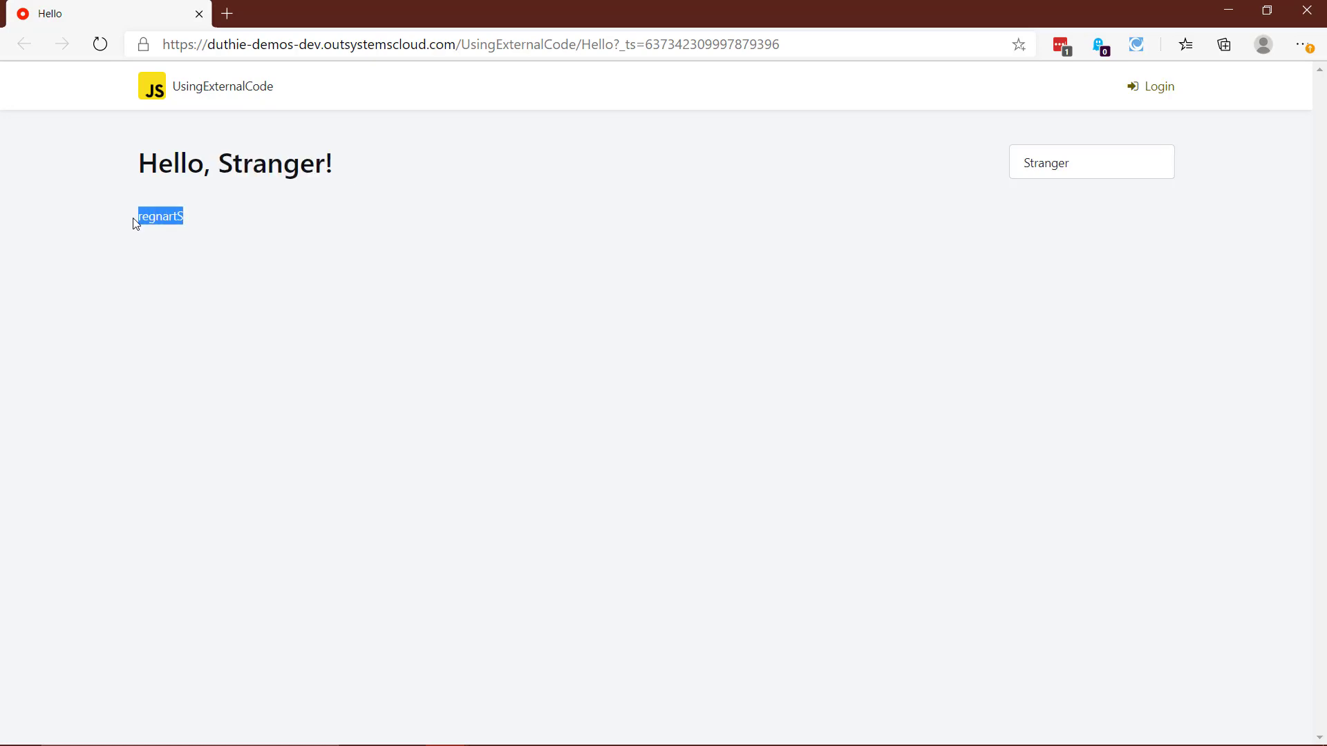
mouse_move(926, 230)
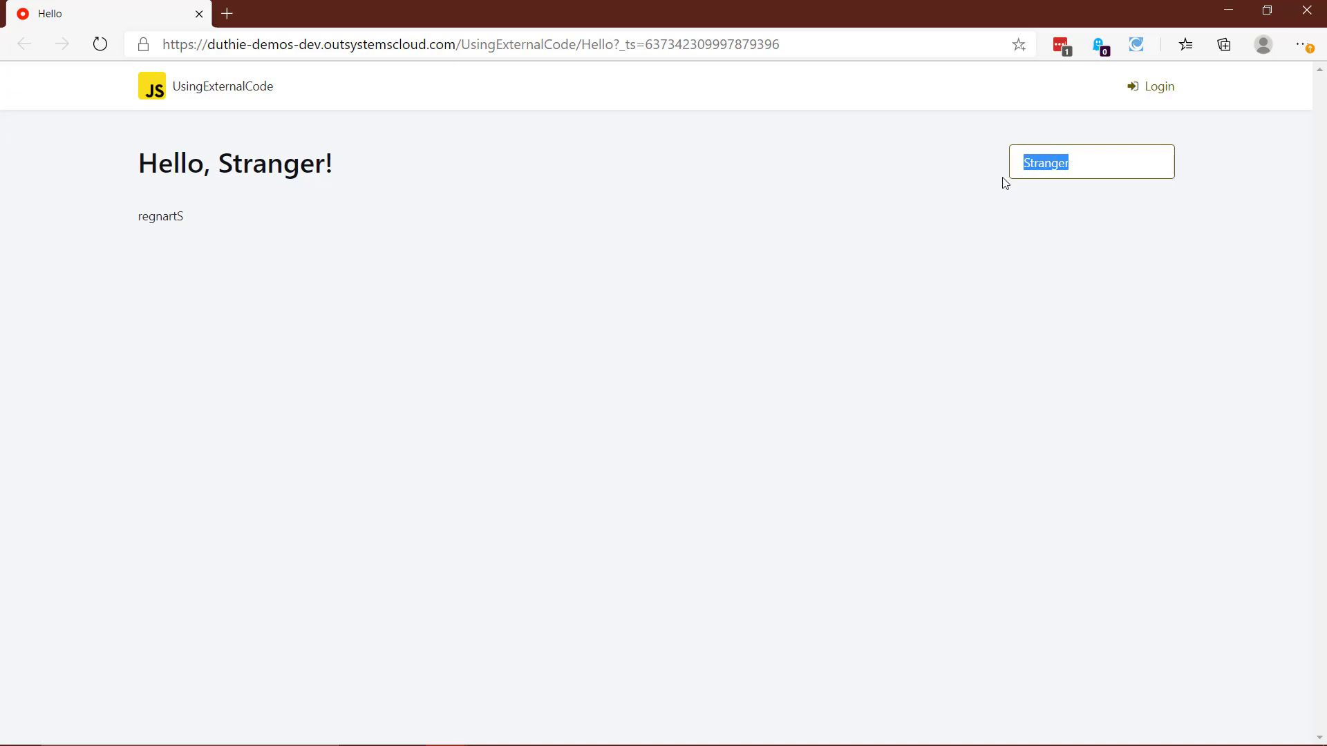
mouse_move(1018, 188)
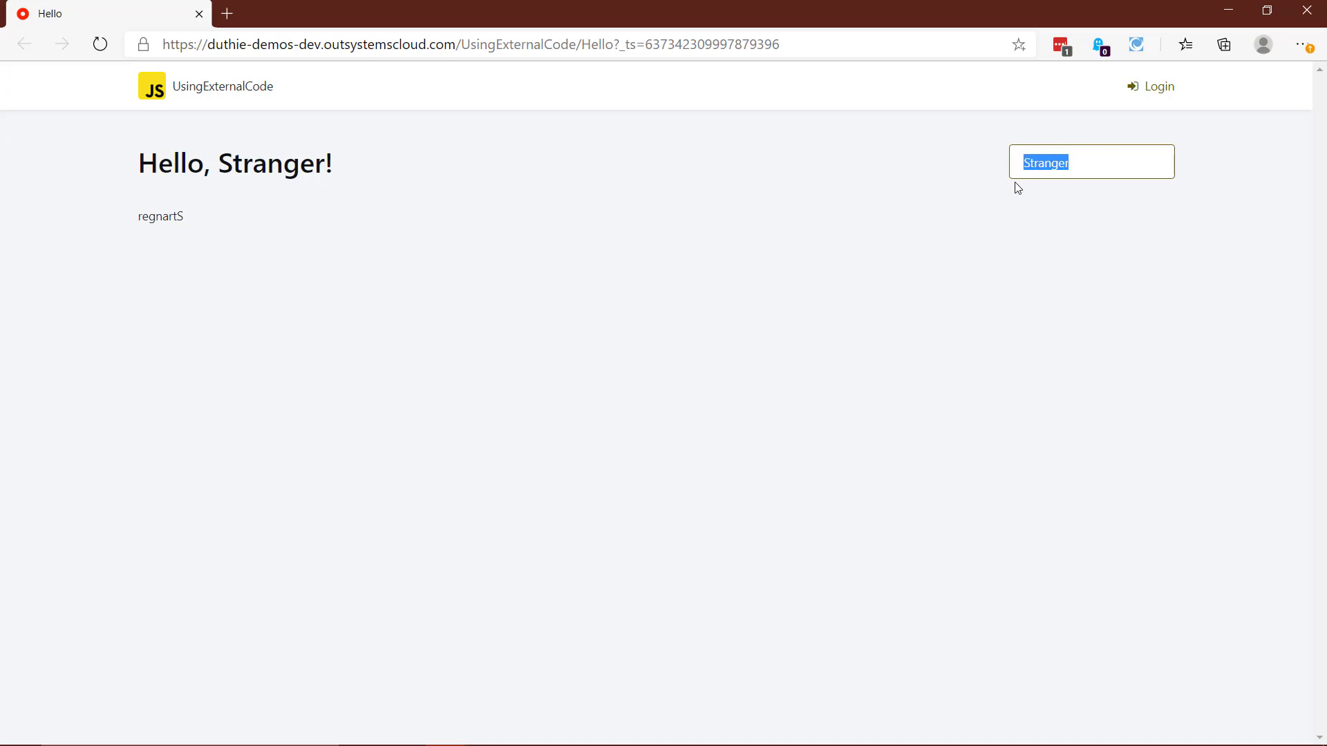
type("Andre")
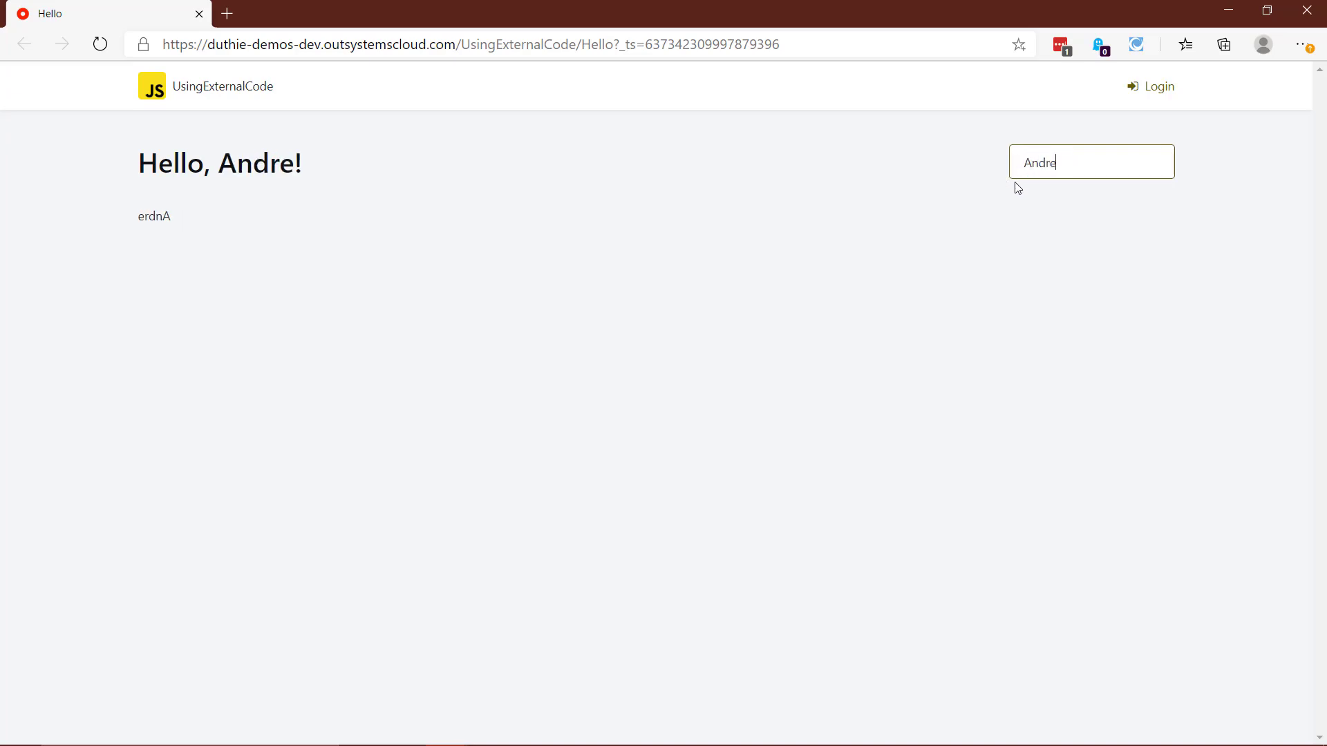
type("w")
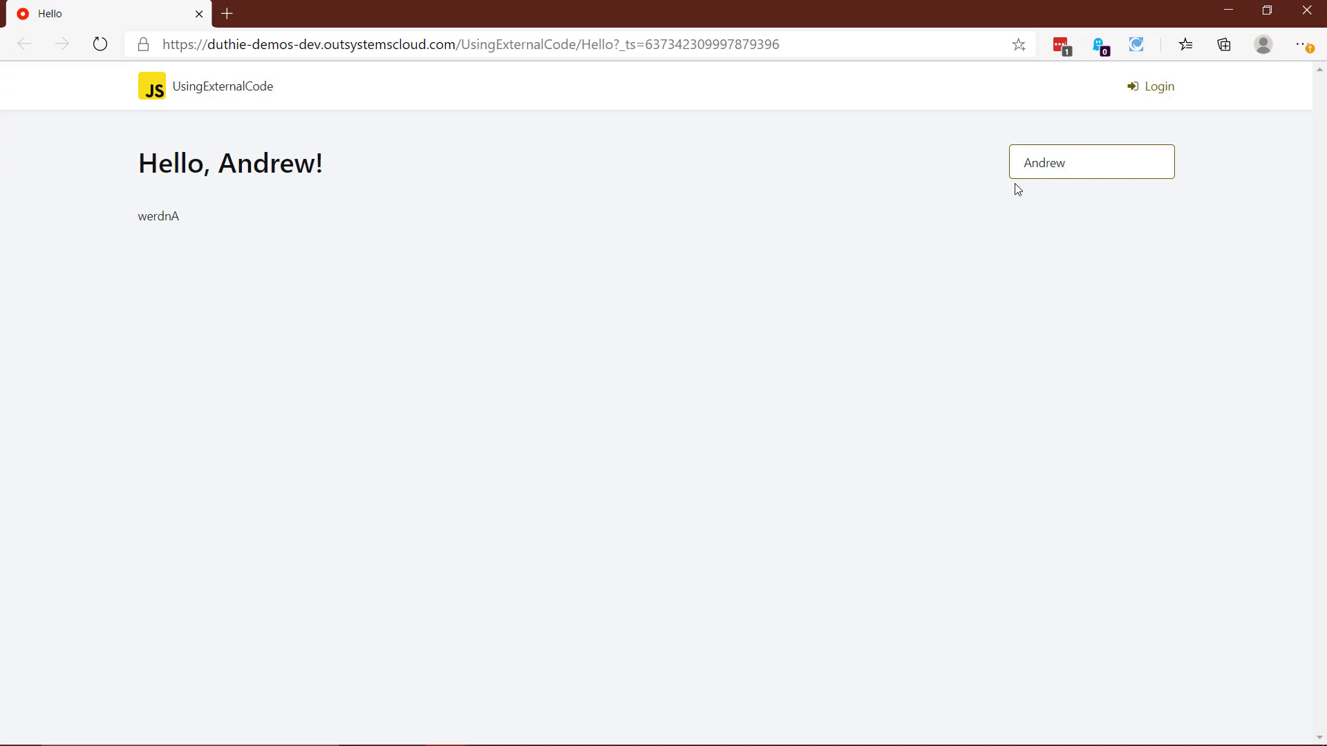
- Delete the last letters of the name and retype drew to watch the greeting update reactively
left_click(1091, 161)
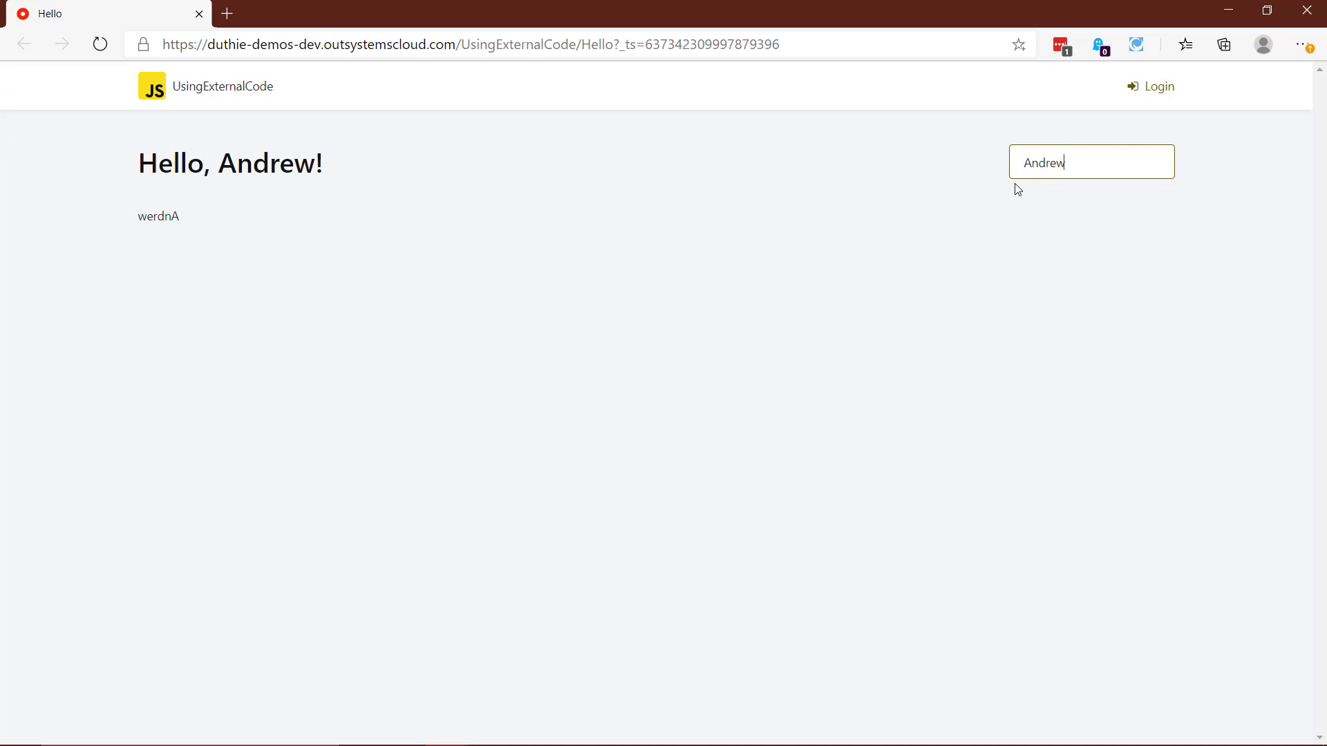
key("BackSpace")
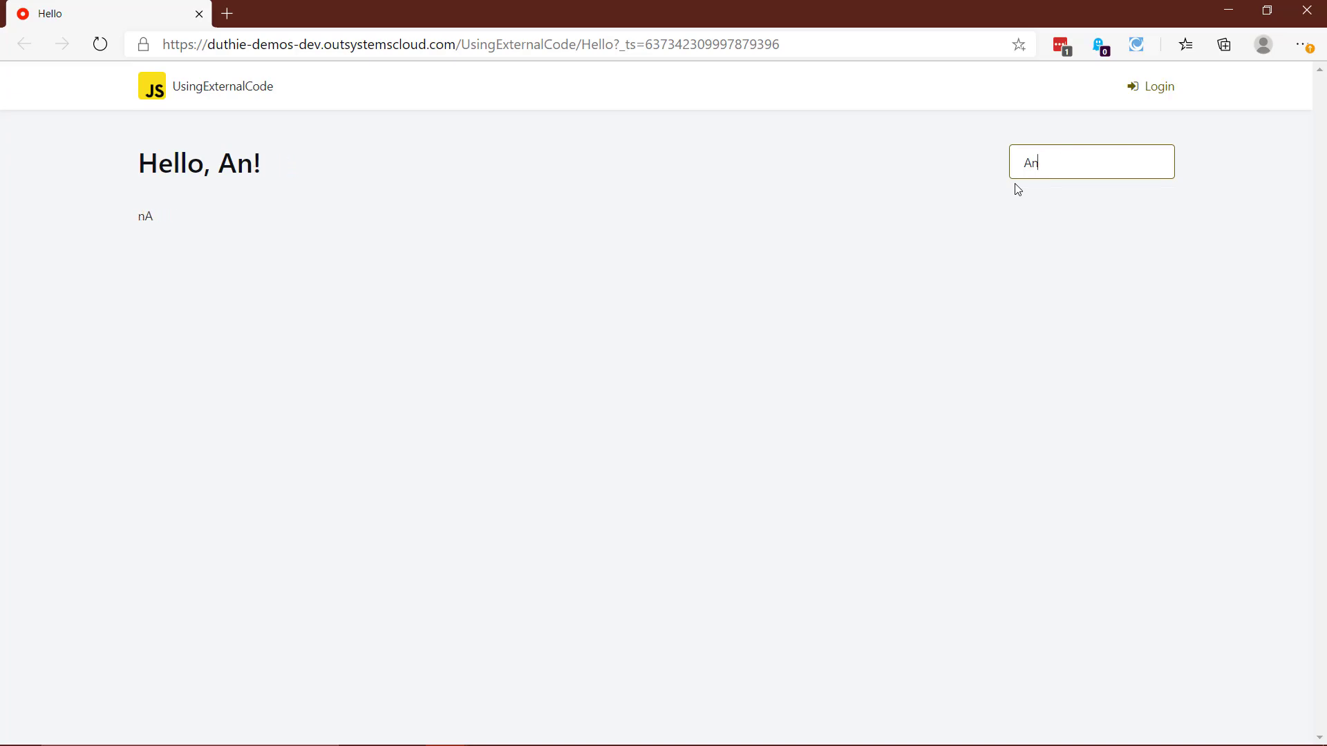
type("drew")
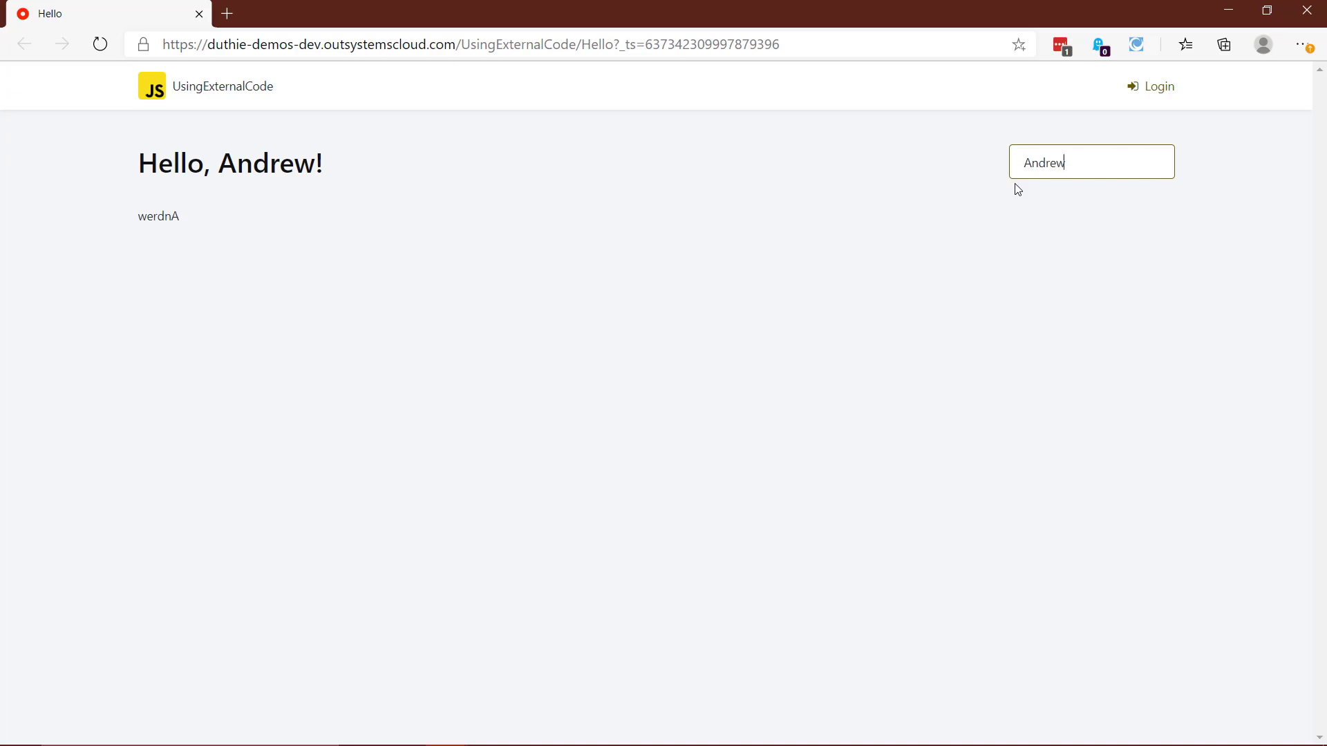